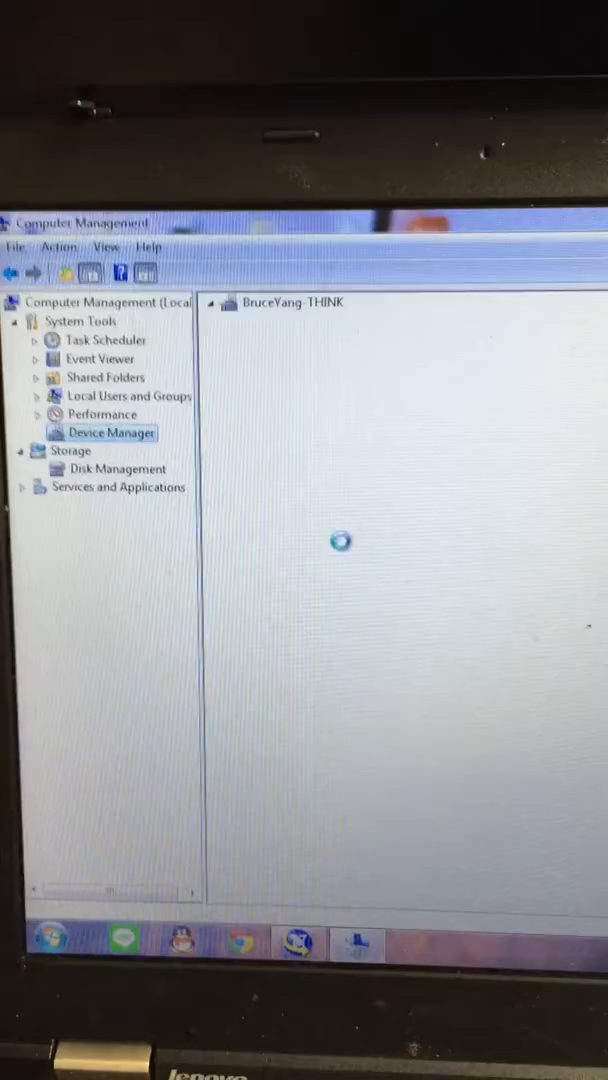
Select Device Manager under System Tools and load the full device tree with network adapters
{"action": "left_click", "coordinate": [100, 432]}
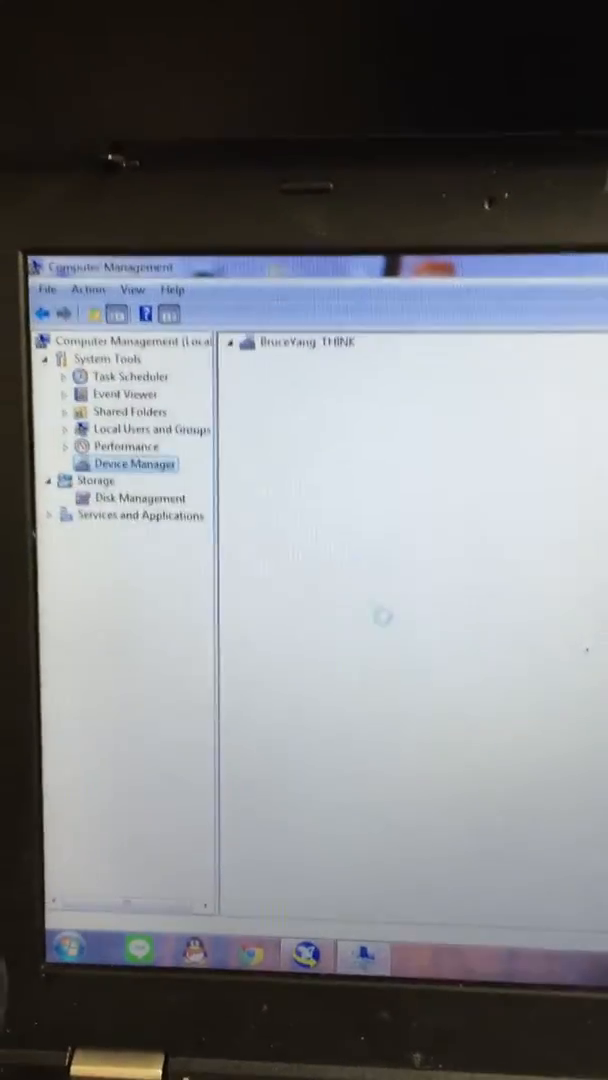
{"action": "left_click", "coordinate": [140, 464]}
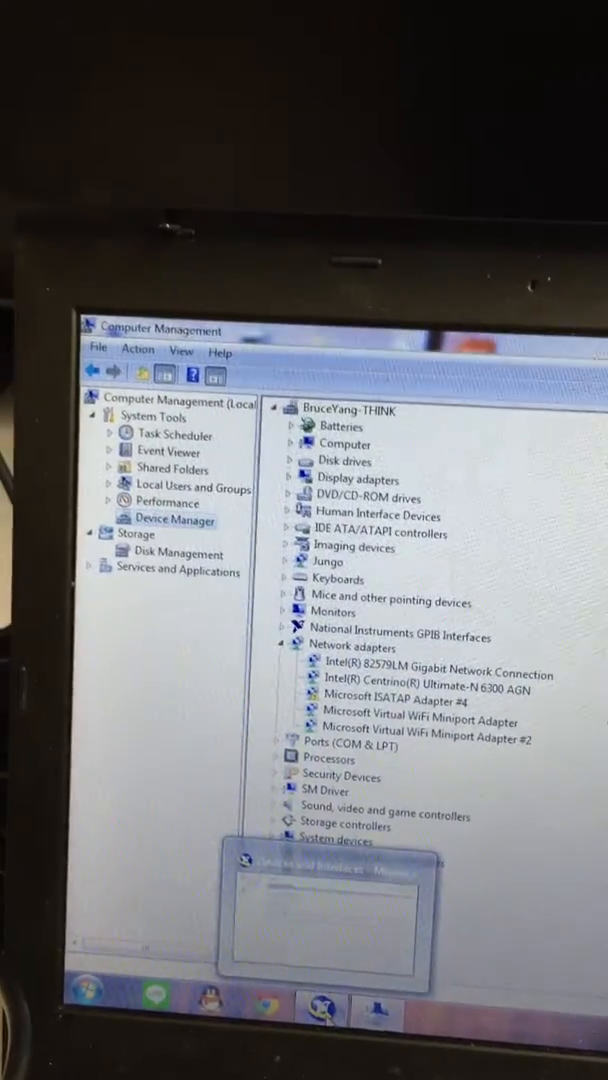